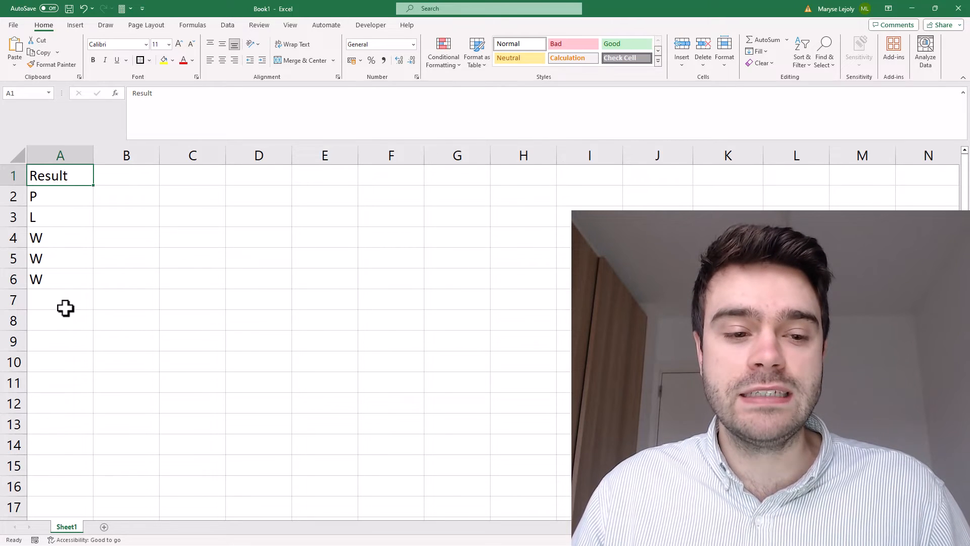
Enter =COUNTIF(A2:A6,"W") in cell A8 to count the wins
left_click(60, 320)
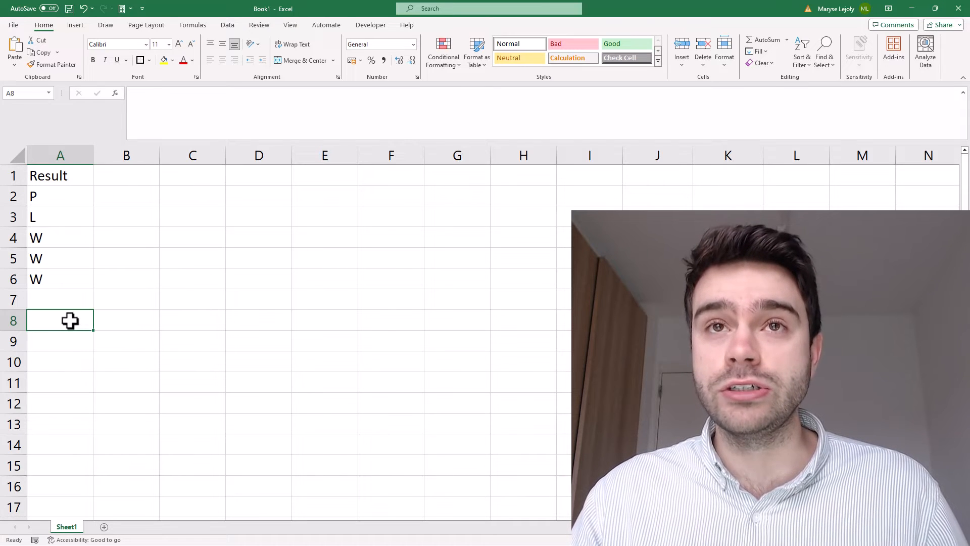
type("=COUNTIF(A2:A6")
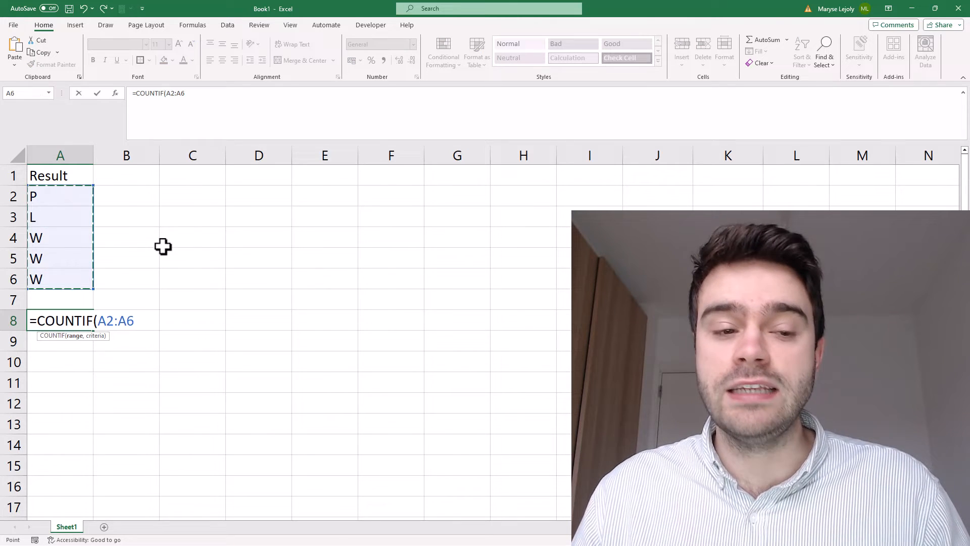
mouse_move(166, 251)
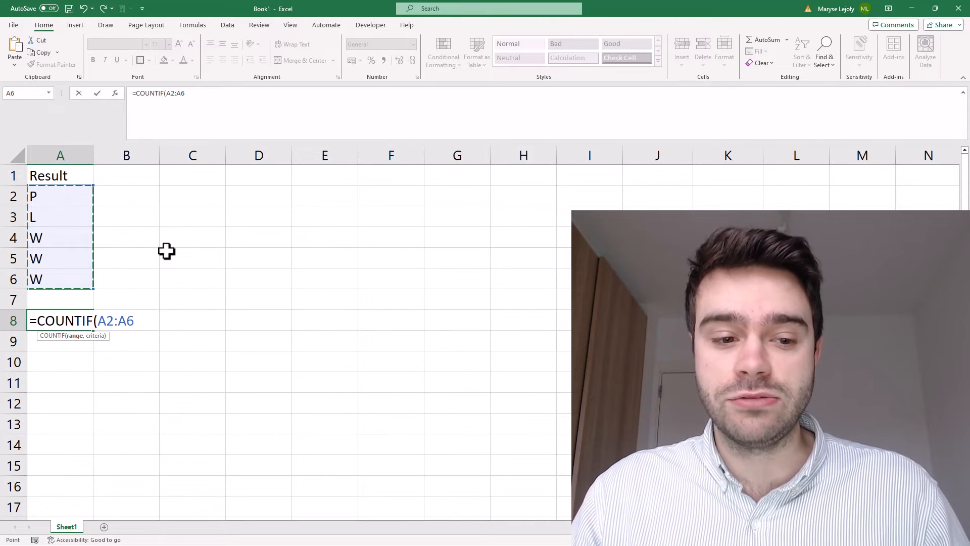
type(",")
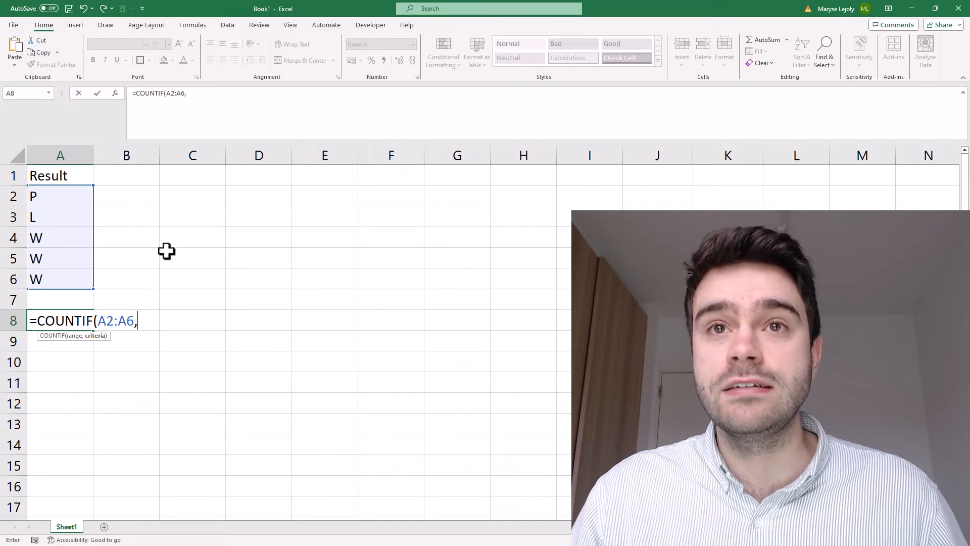
type("\"W\"")
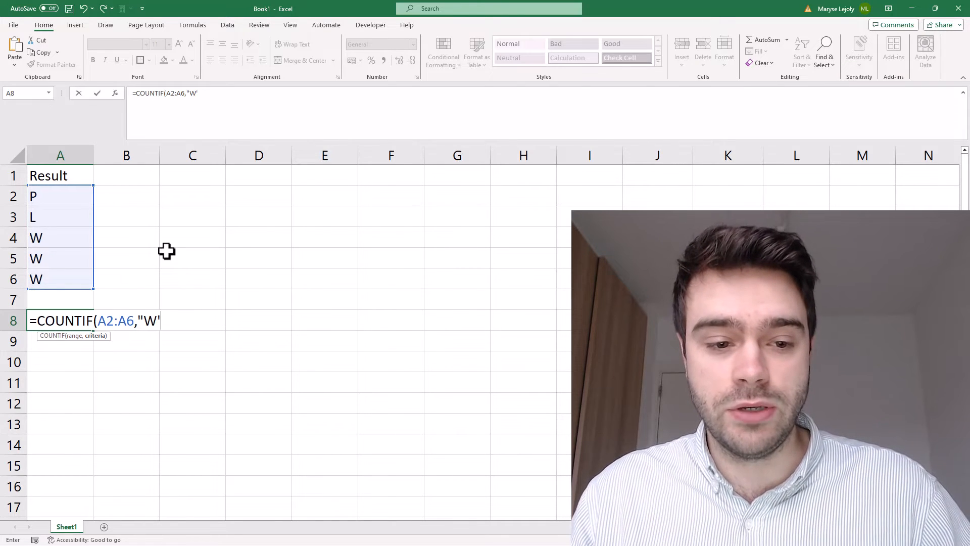
type("\")")
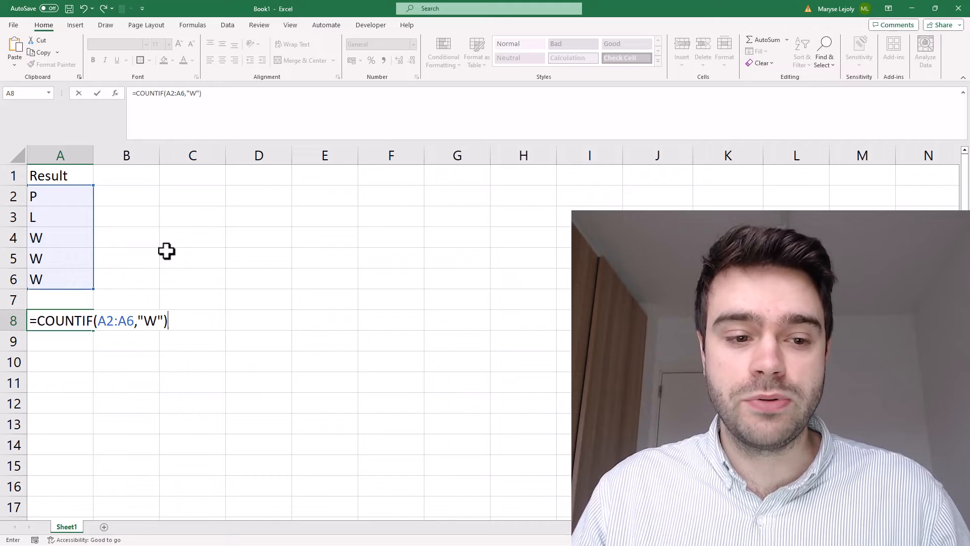
key("Return")
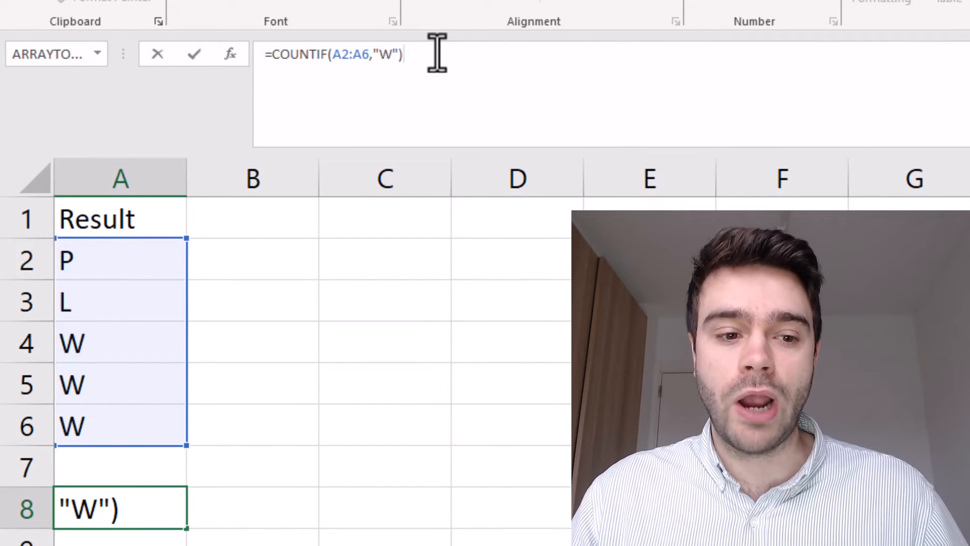
Append &"-"&COUNTIF( to join the W count with a dash and start a second count
type("&")
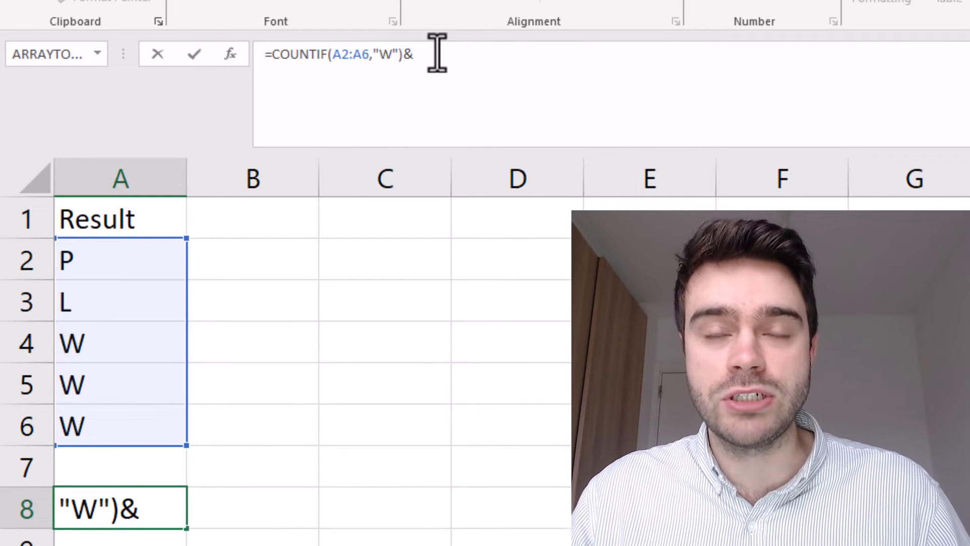
type("\"")
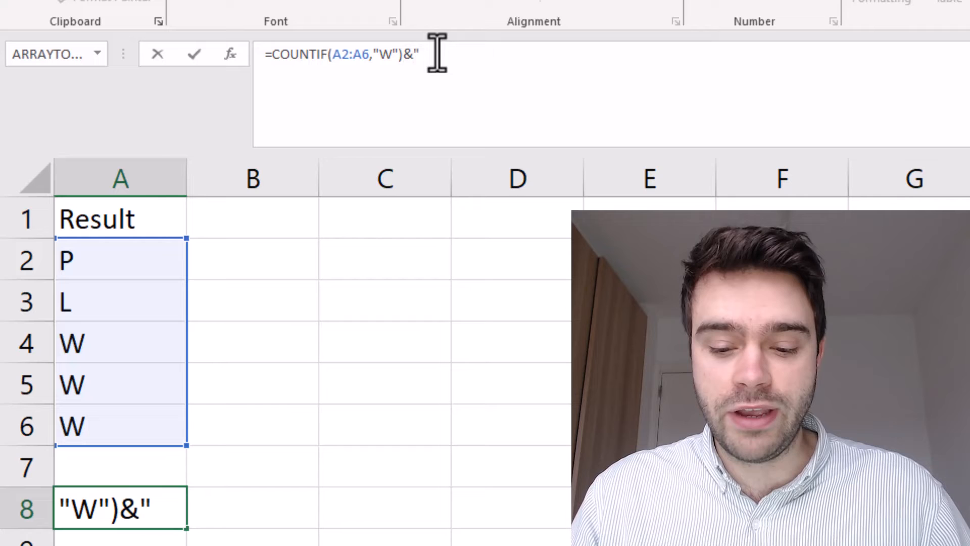
type("-")
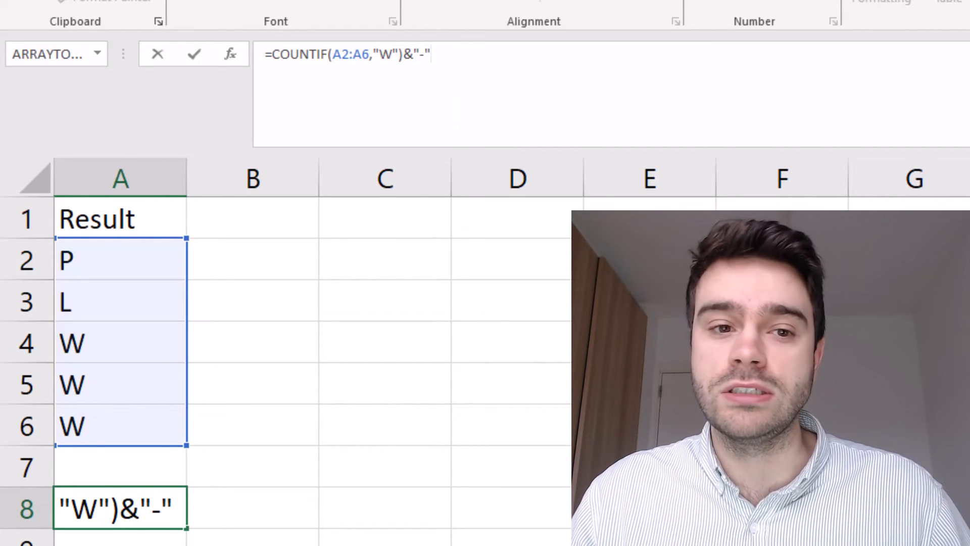
type("&")
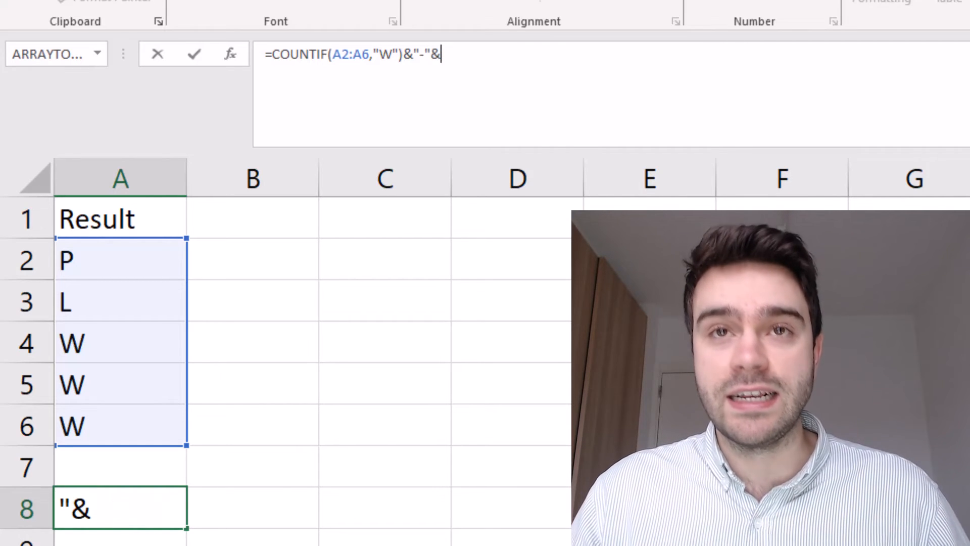
type("COUNTIF(A2:A6")
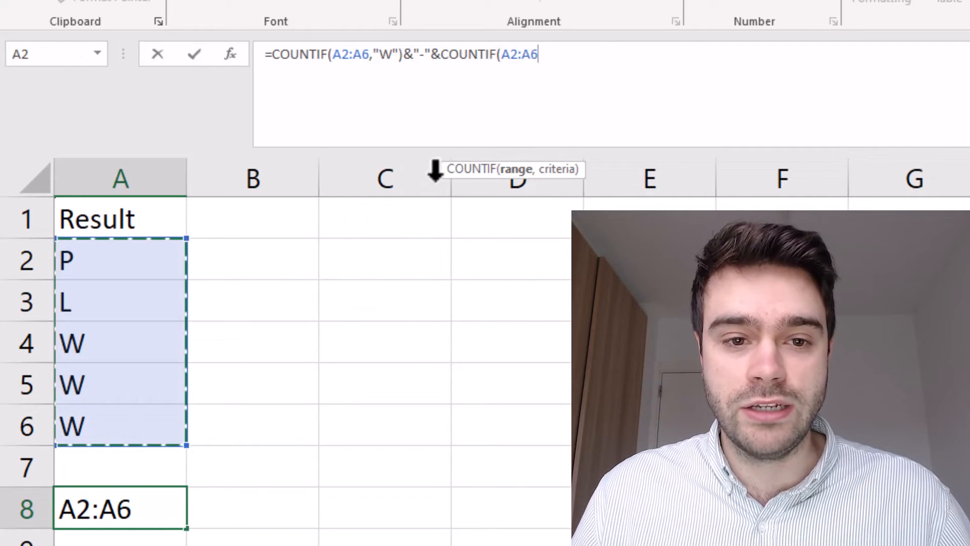
Finish the loss count with ,"L") then append &"-"&COUNTIF( for the pushes count
type(",")
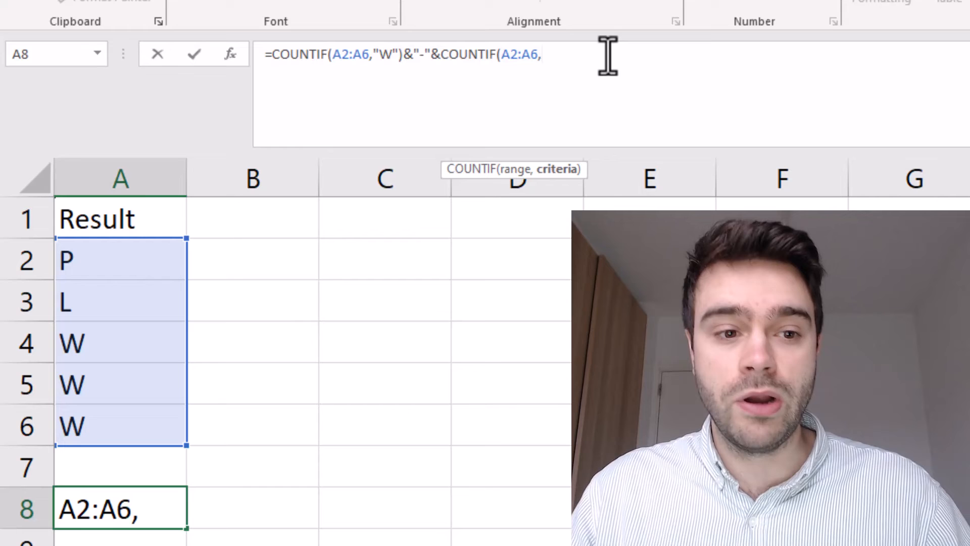
type("\"L")
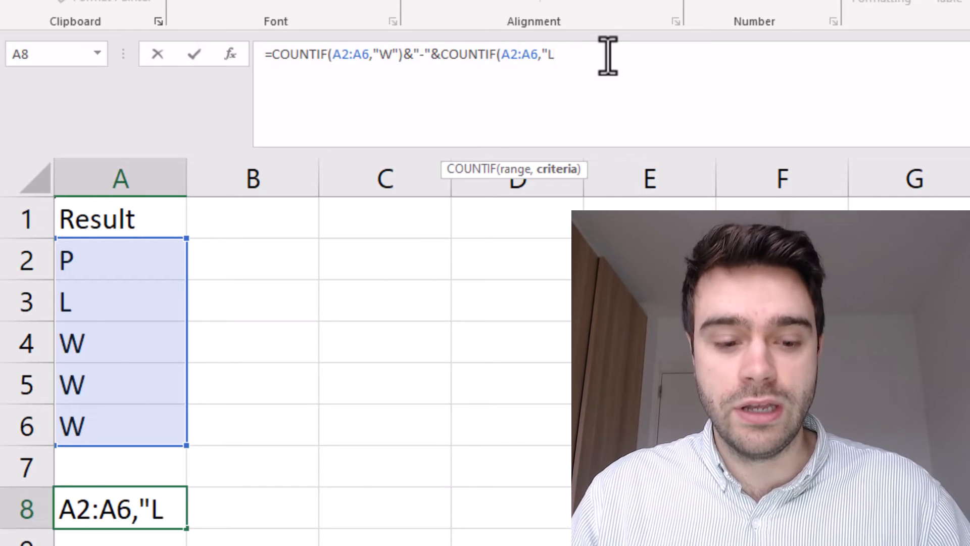
type("\"")
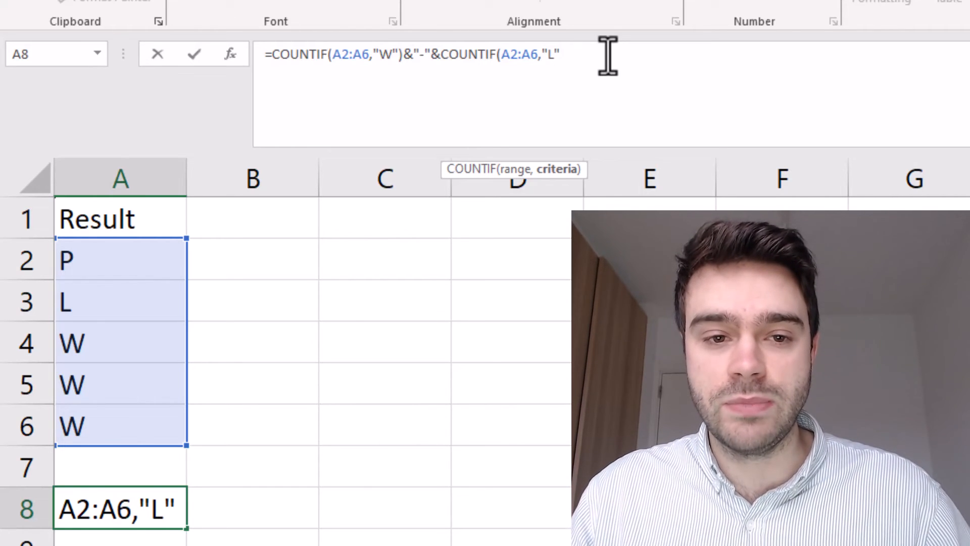
type(")")
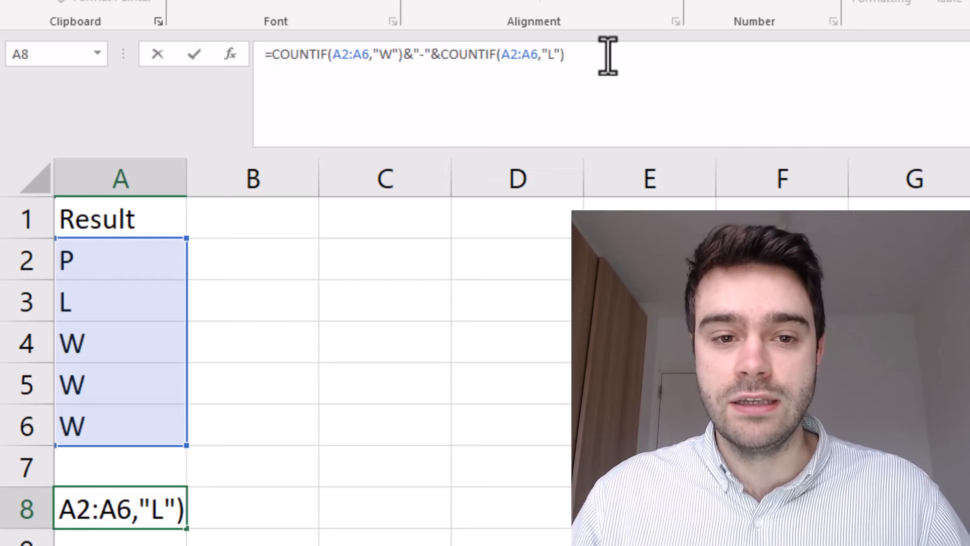
type("&")
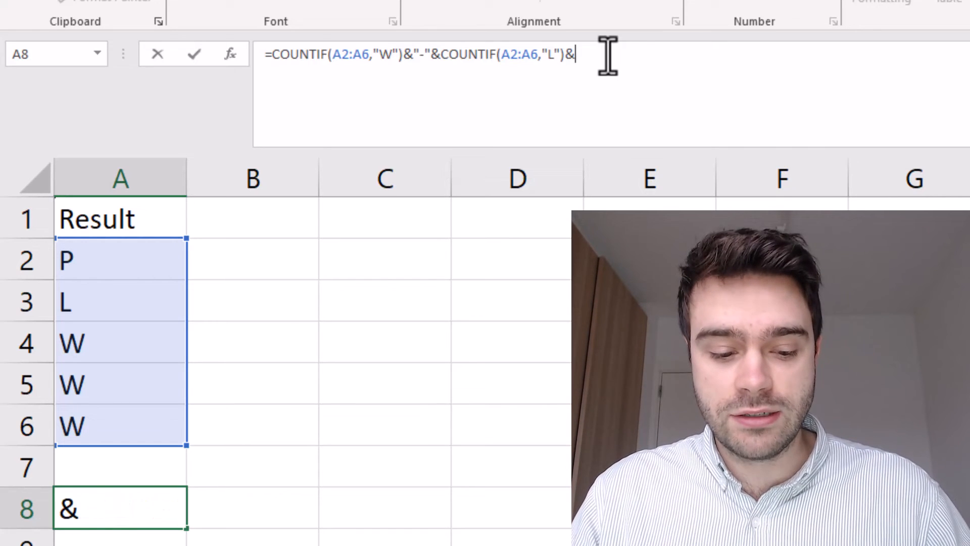
type("\"-\"")
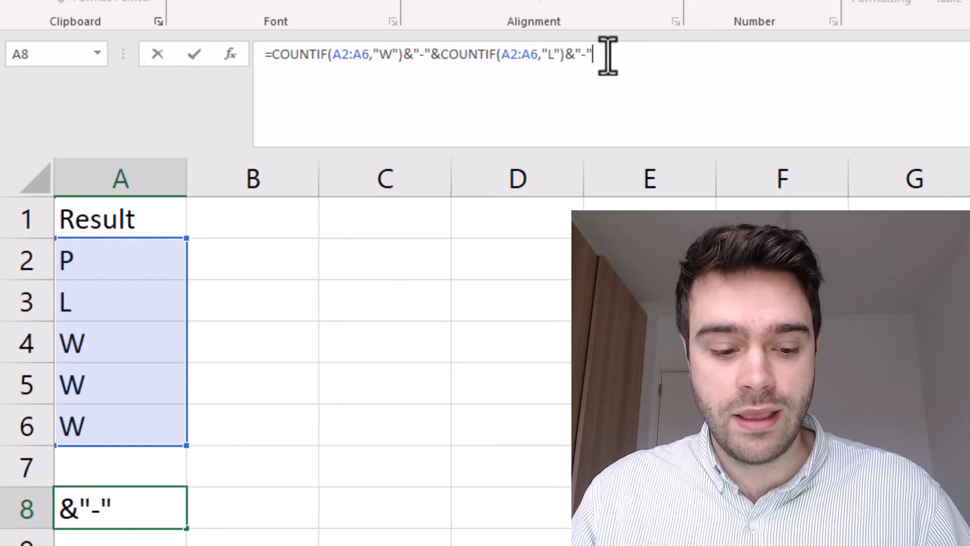
type("&C")
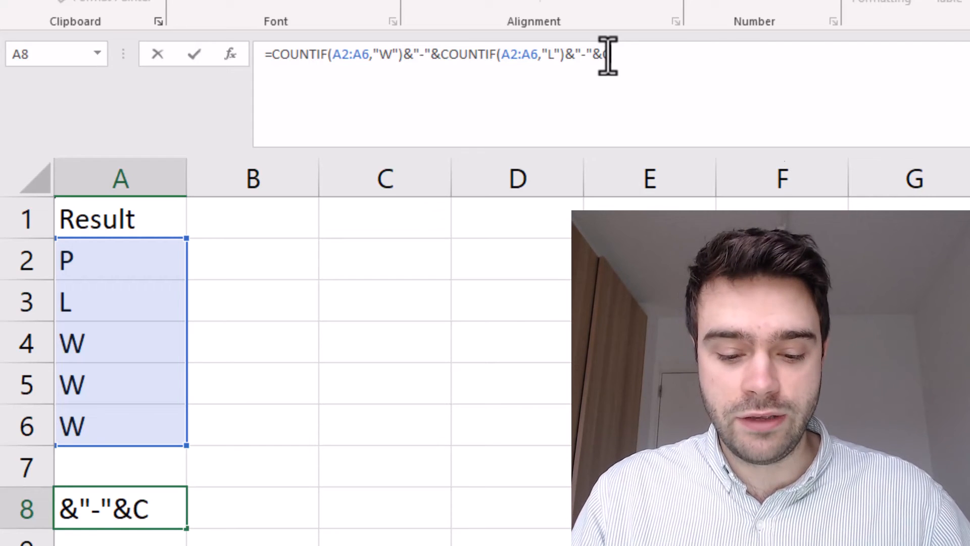
type("OUNTIF(A2:A6")
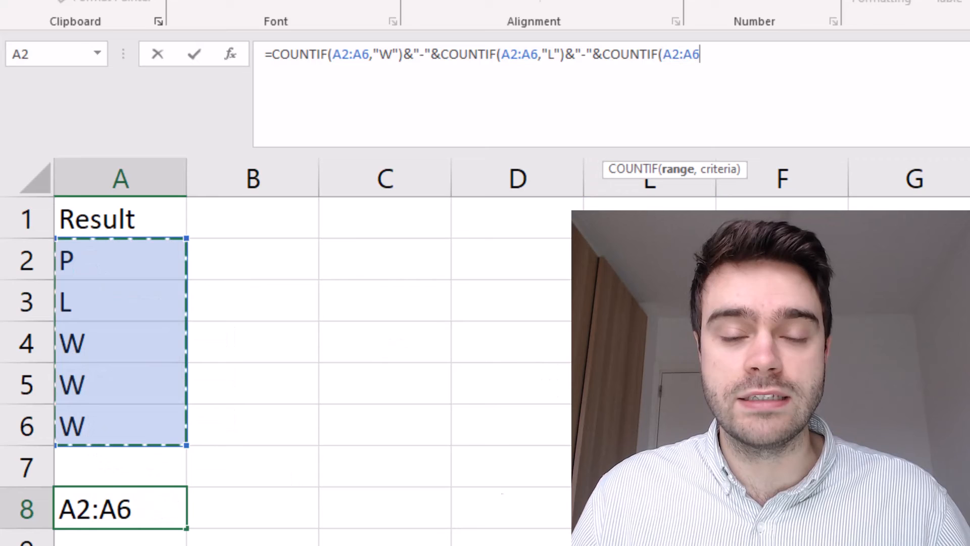
type(",")
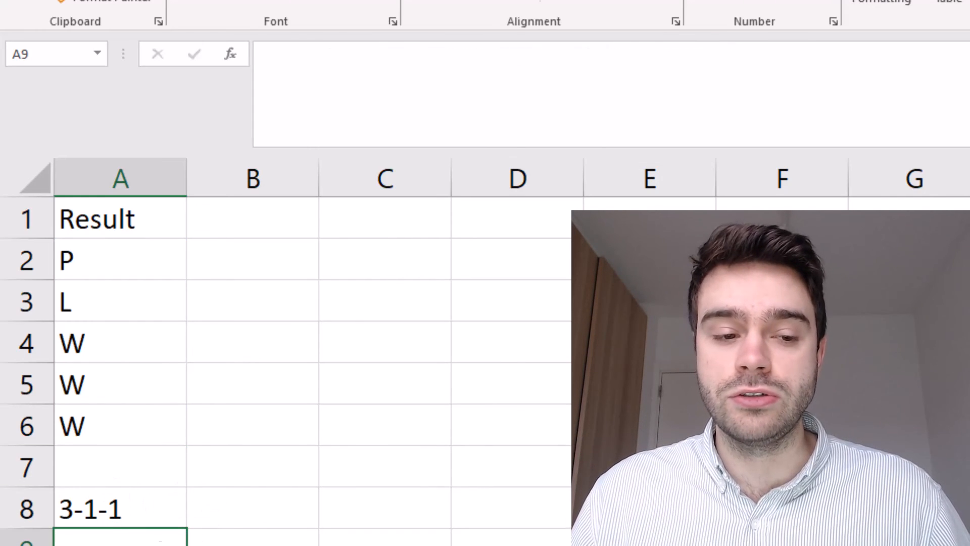
mouse_move(198, 513)
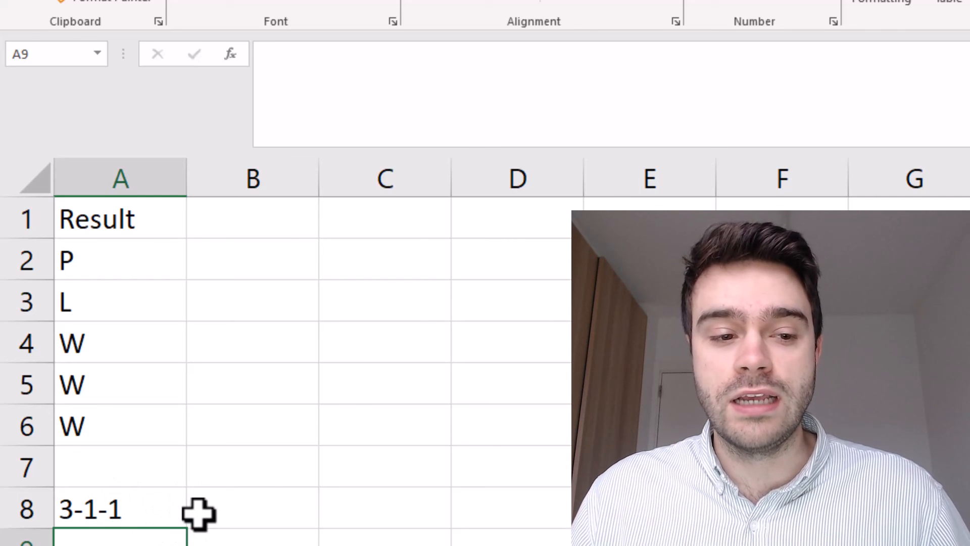
Change the fifth result in A5 from W to P so A8 reads 2-1-2
left_click(120, 384)
type("P")
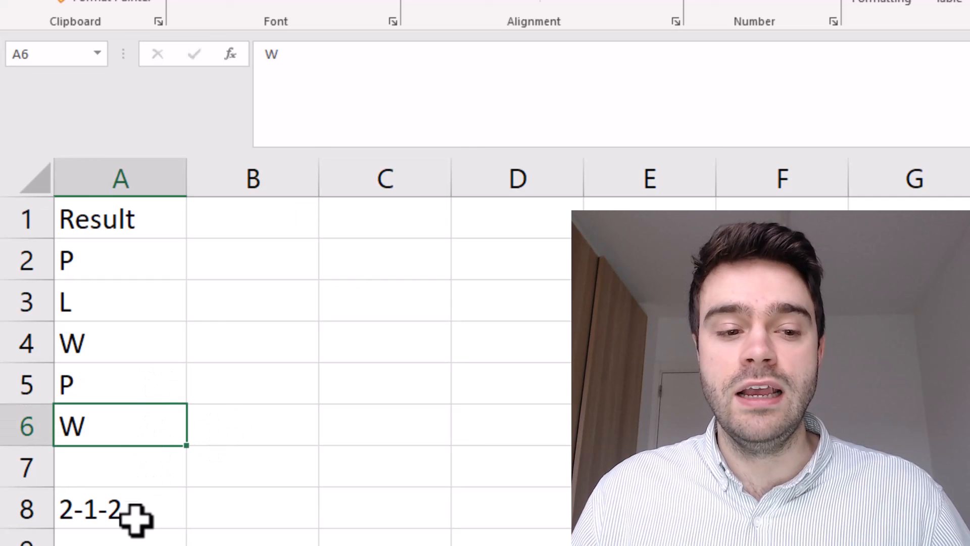
left_click(120, 536)
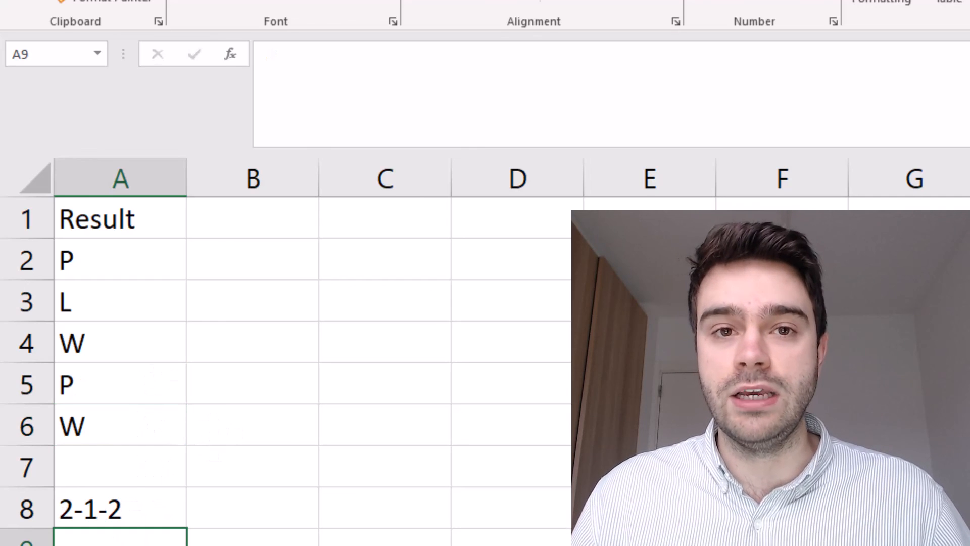